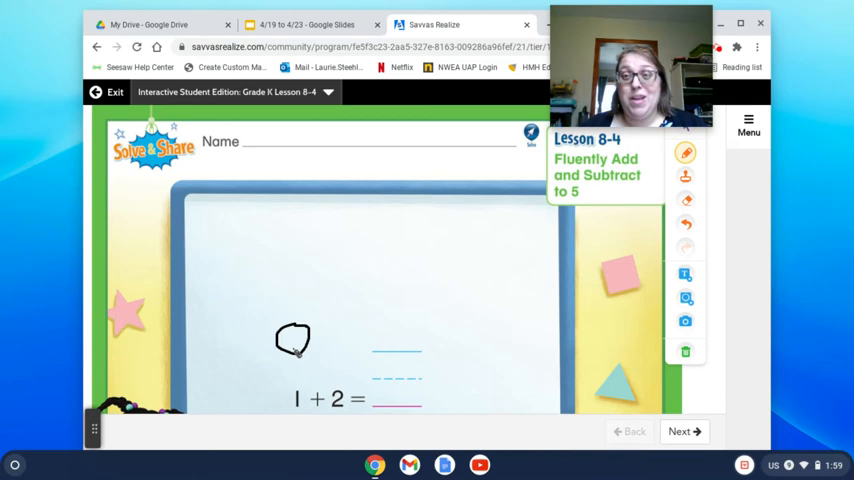
Draw two red circles beside the black circle above the 1 + 2 = equation.
click(686, 152)
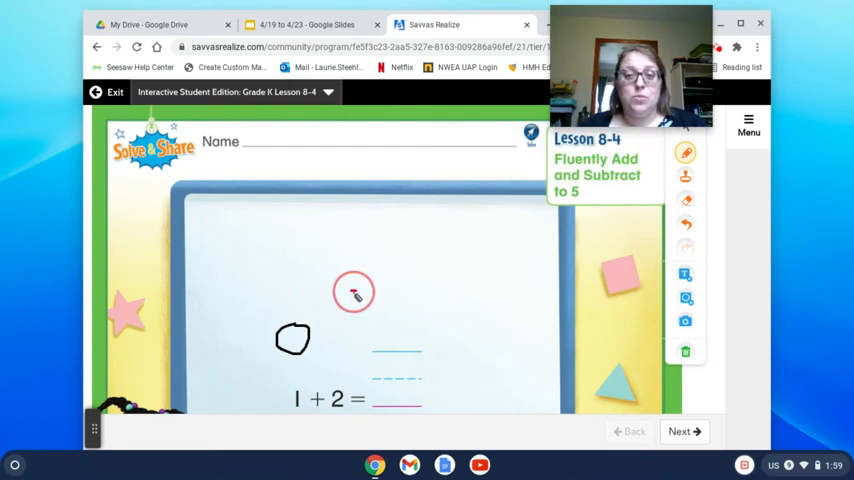
drag(350, 300, 376, 310)
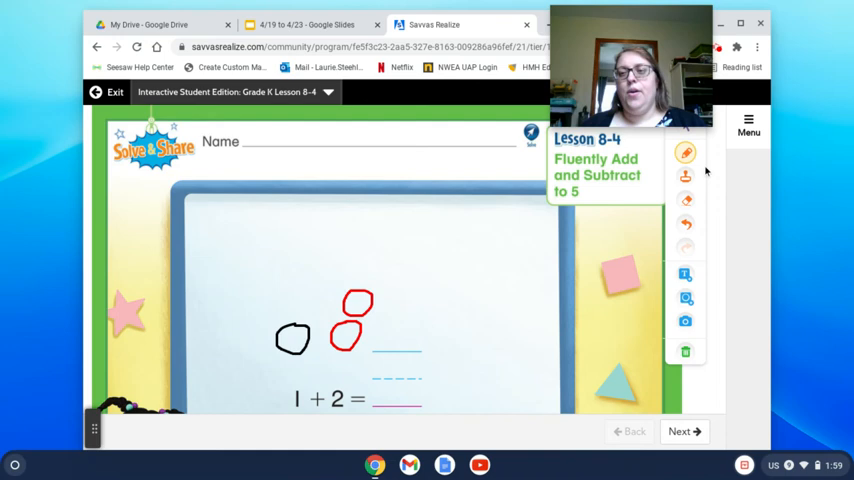
Write 3 in black after 1 + 2 =, completing the equation 1 + 2 = 3.
click(684, 152)
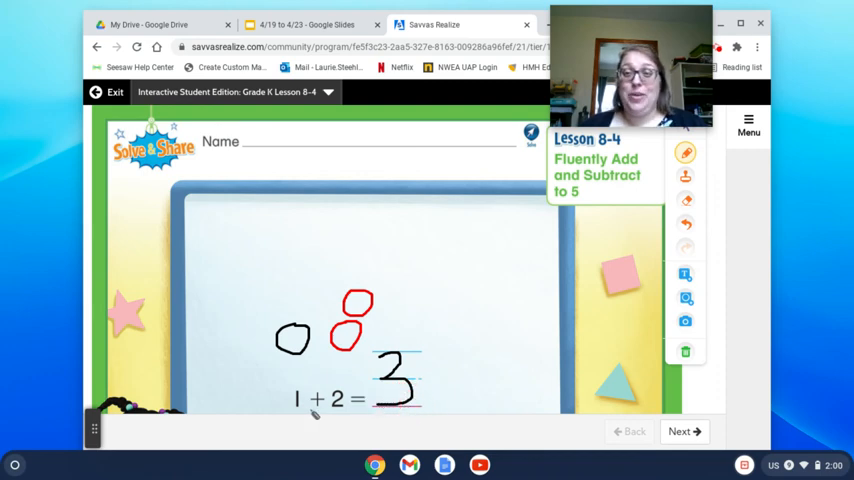
scroll(down, 3)
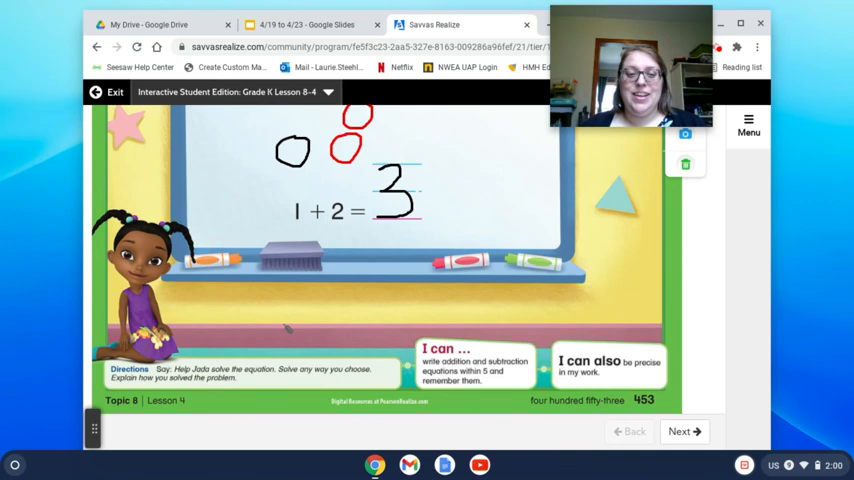